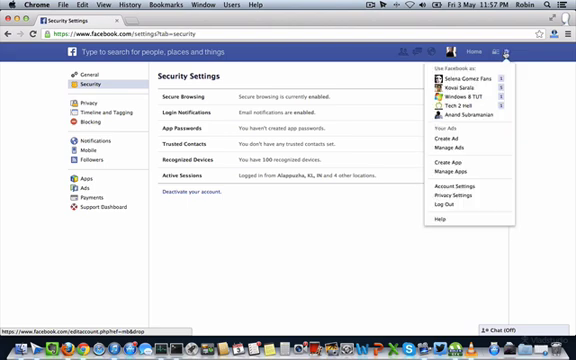
Reach the Choose Trusted Contacts dialog from Security Settings via the account menu.
{"action": "left_click", "coordinate": [340, 84]}
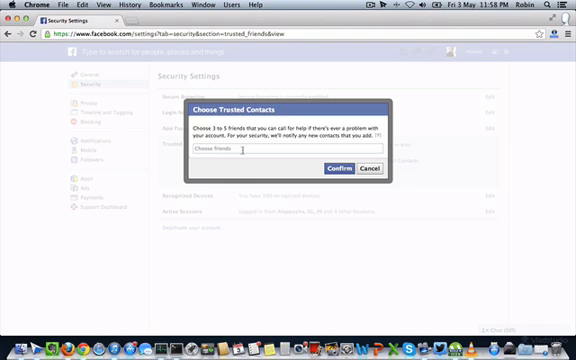
Enter a friend's name, then cancel the dialog back to the Trusted Contacts section.
{"action": "left_click", "coordinate": [280, 156]}
{"action": "type", "text": "facebook.com/recover"}
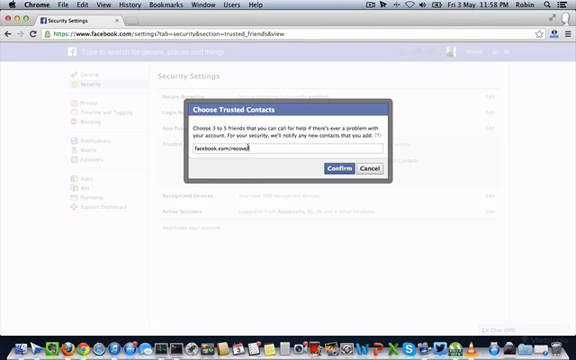
{"action": "left_click", "coordinate": [372, 168]}
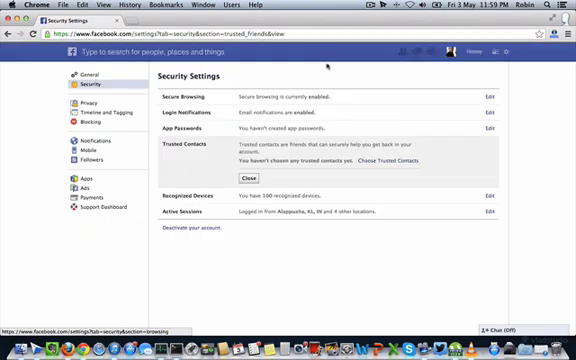
{"action": "mouse_move", "coordinate": [324, 76]}
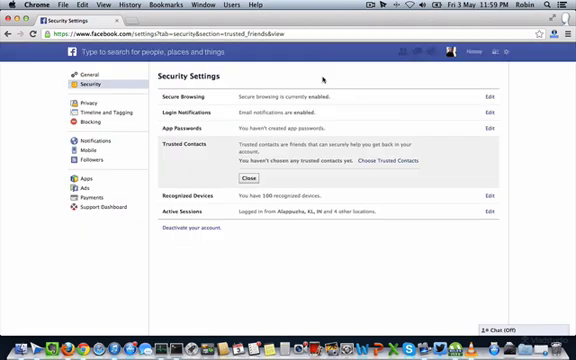